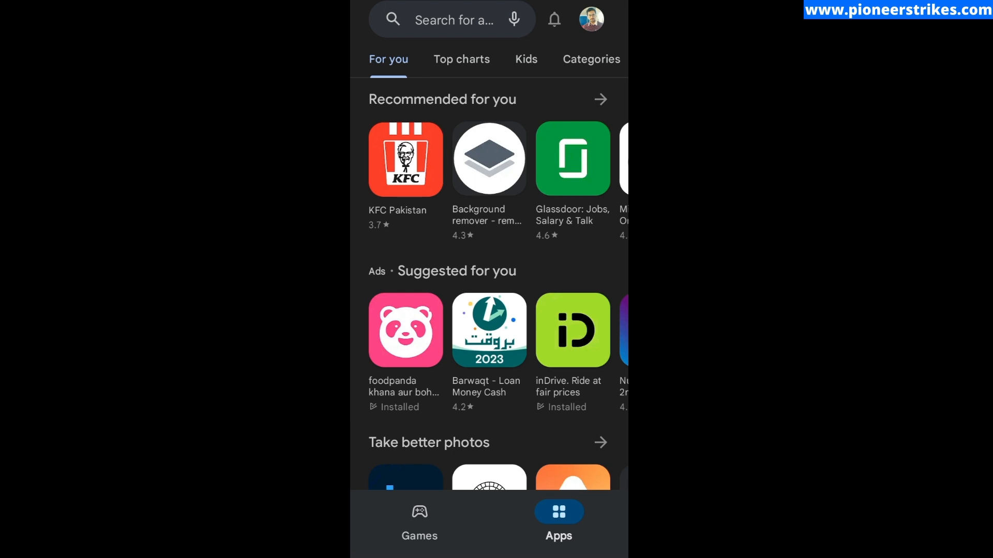
# Step: Go to Payments & subscriptions from the profile account menu
pyautogui.scroll(3)
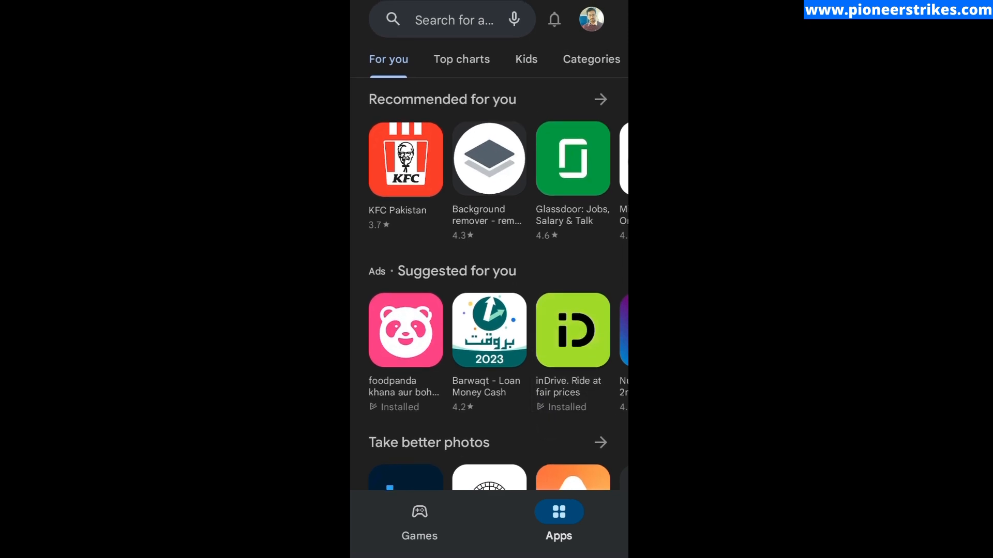
pyautogui.click(590, 19)
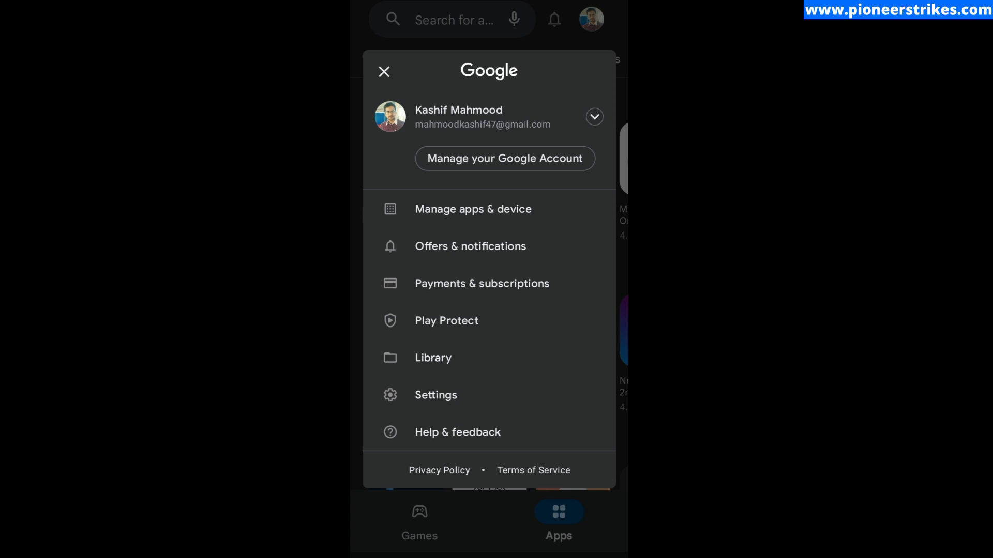
pyautogui.click(482, 282)
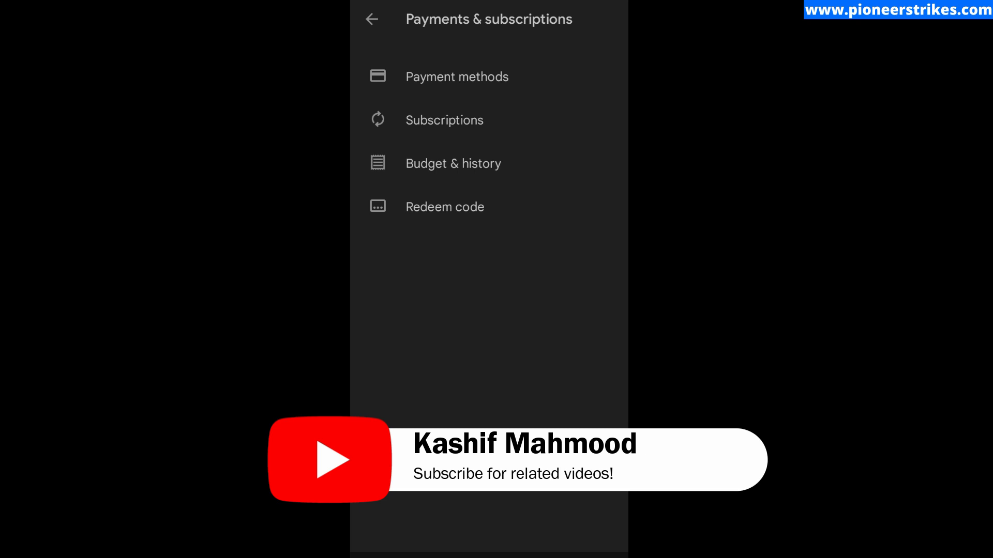
# Step: Open the Subscriptions list to reach the monthly UpAlerts: AI Writer & Alerts subscription
pyautogui.click(445, 120)
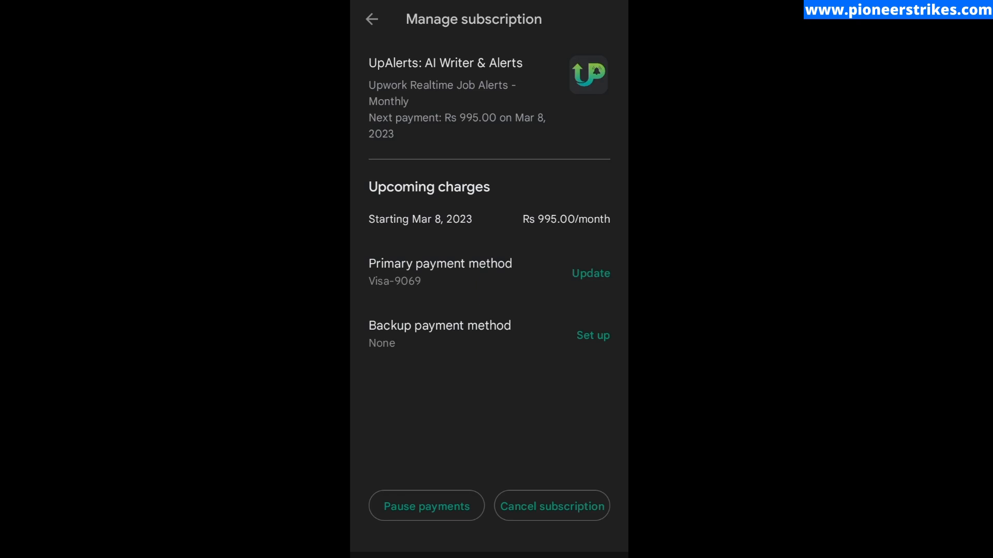
pyautogui.click(552, 505)
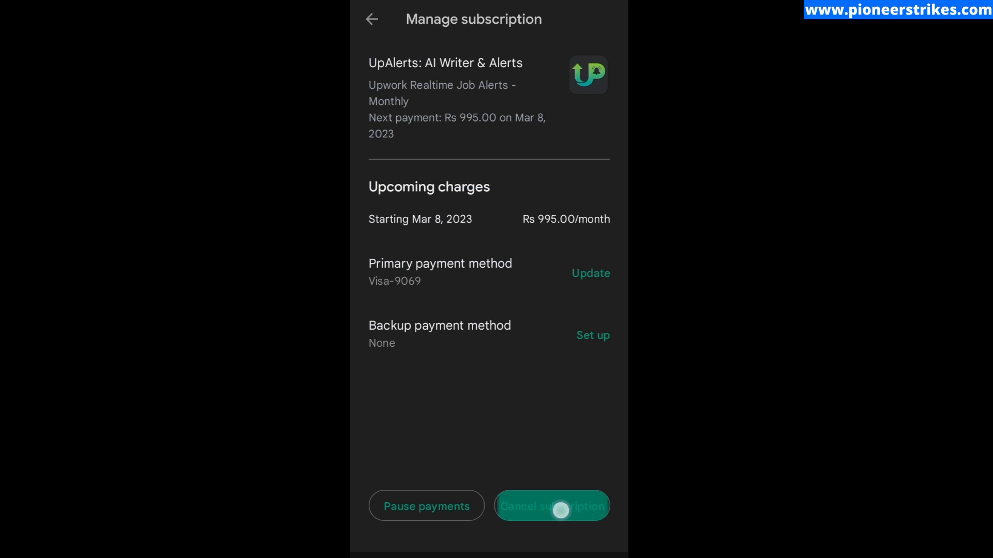
# Step: Start cancelling UpAlerts and decline the offer to pause it instead
pyautogui.click(551, 506)
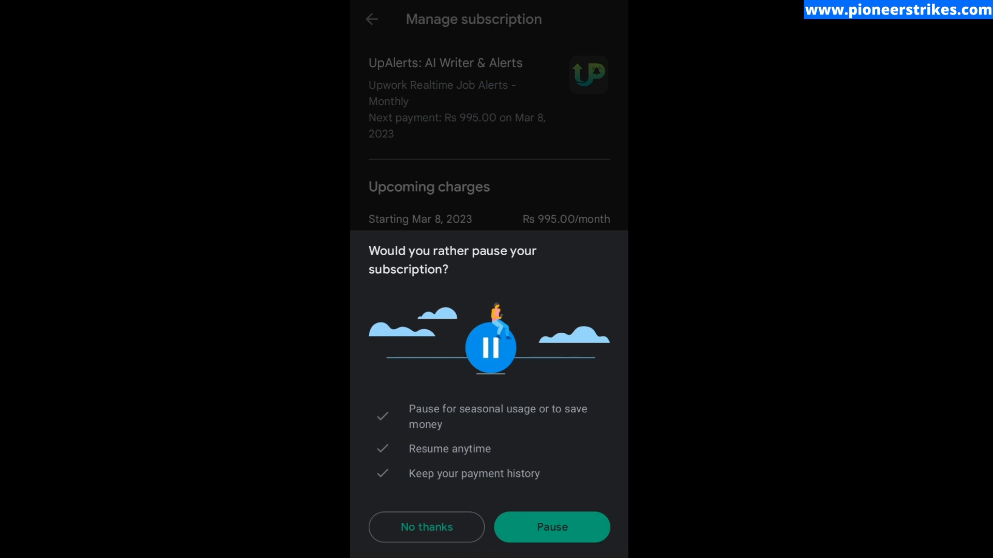
pyautogui.click(426, 527)
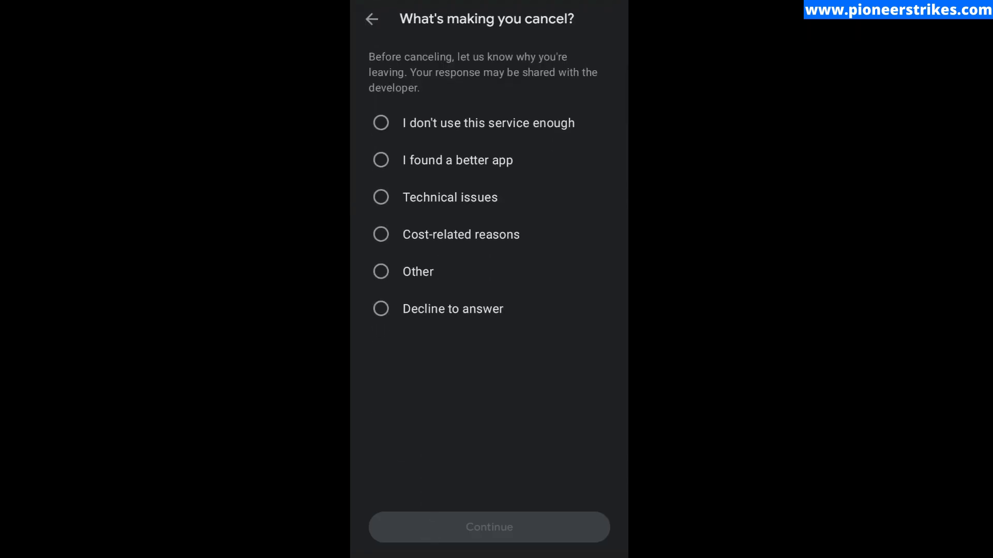
# Step: Choose Technical issues as the reason, continue, and confirm Cancel subscription
pyautogui.click(381, 197)
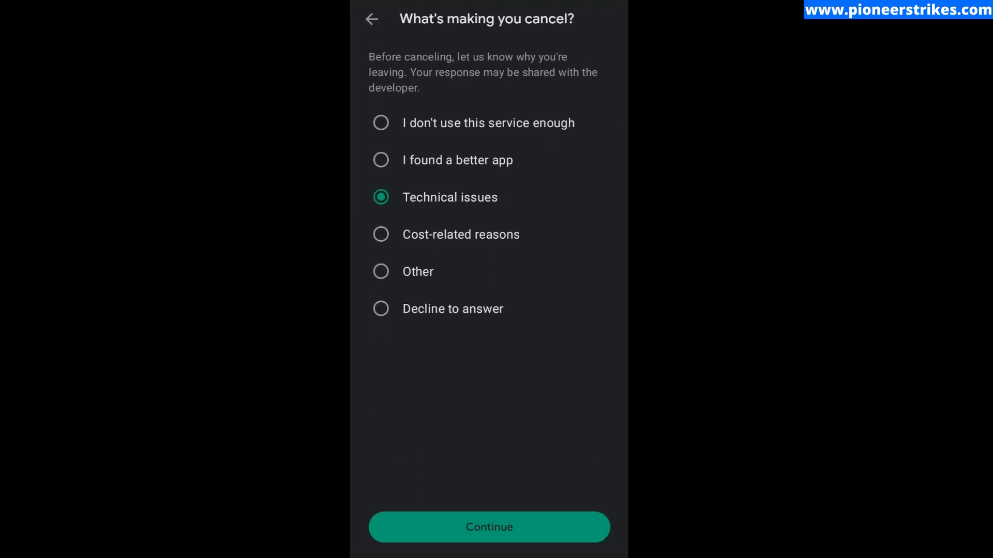
pyautogui.click(489, 528)
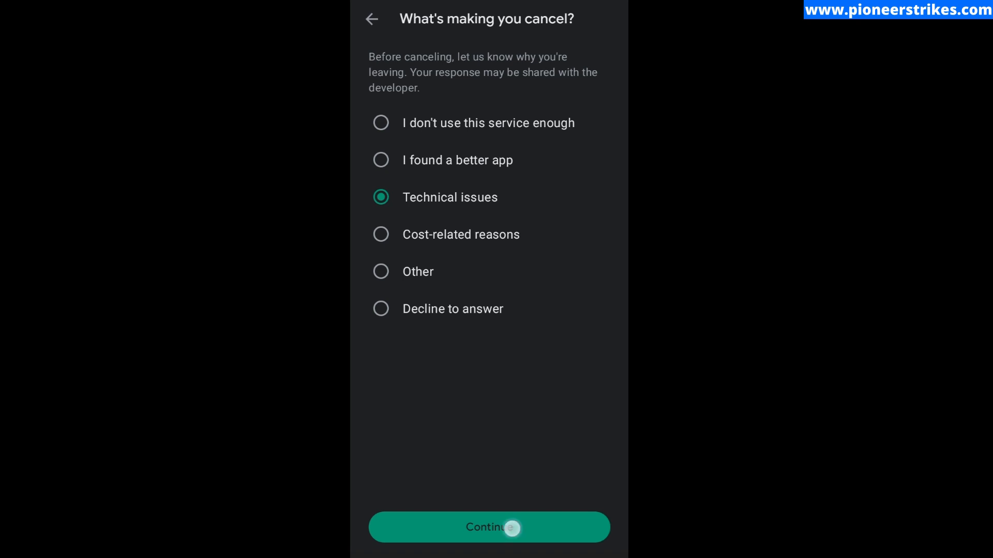
pyautogui.click(488, 527)
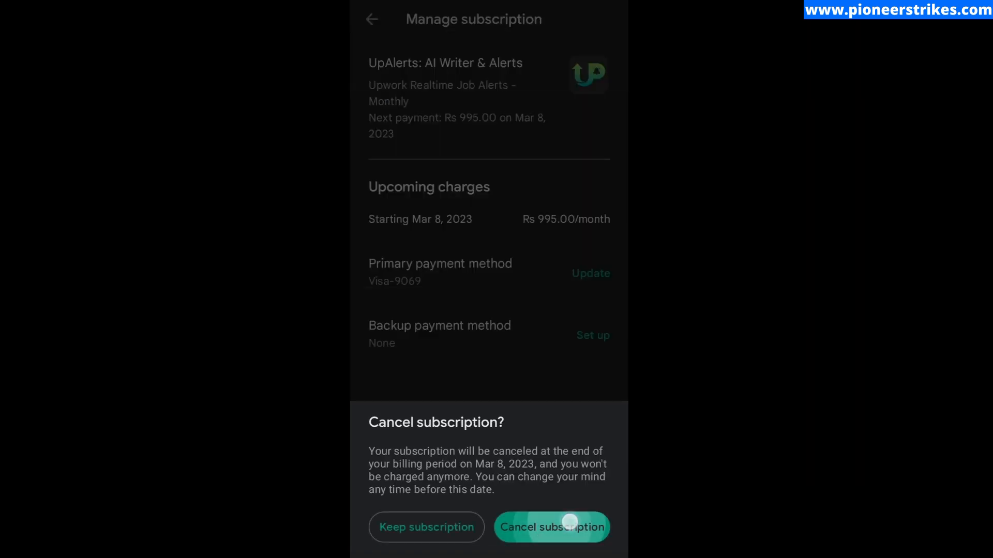
pyautogui.click(551, 527)
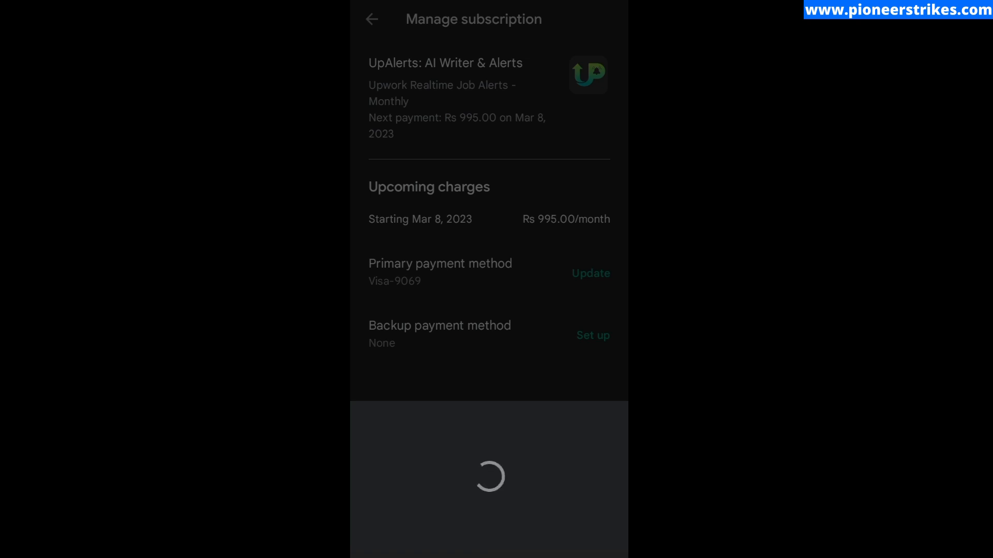